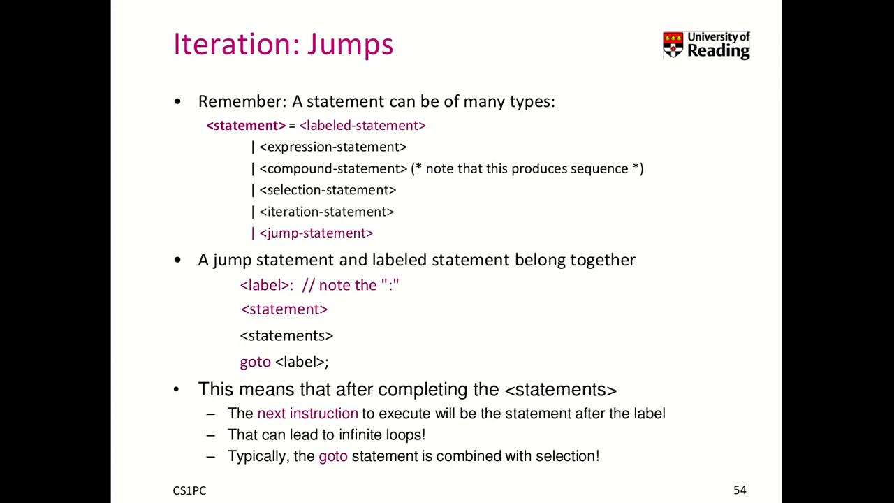
mouse_move(14, 231)
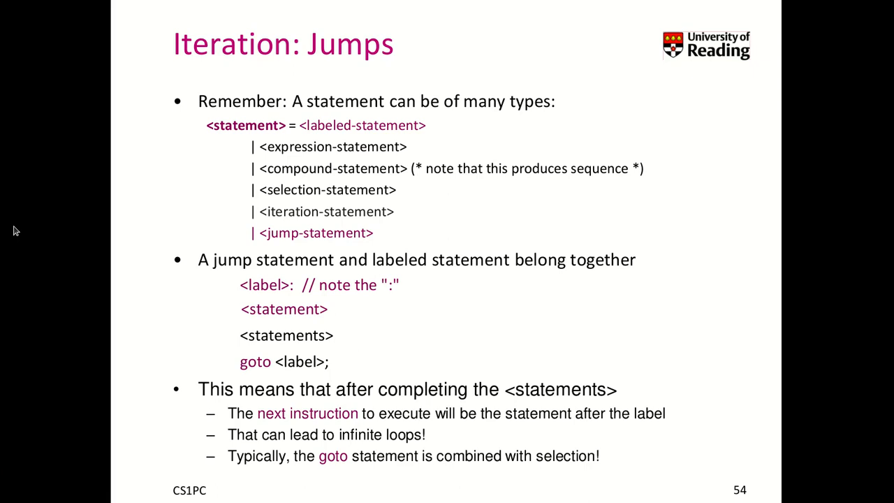
mouse_move(128, 160)
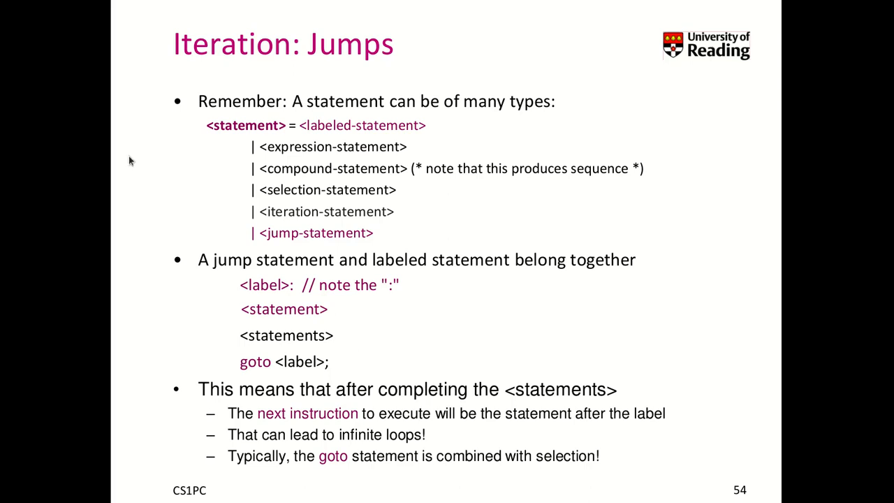
mouse_move(313, 372)
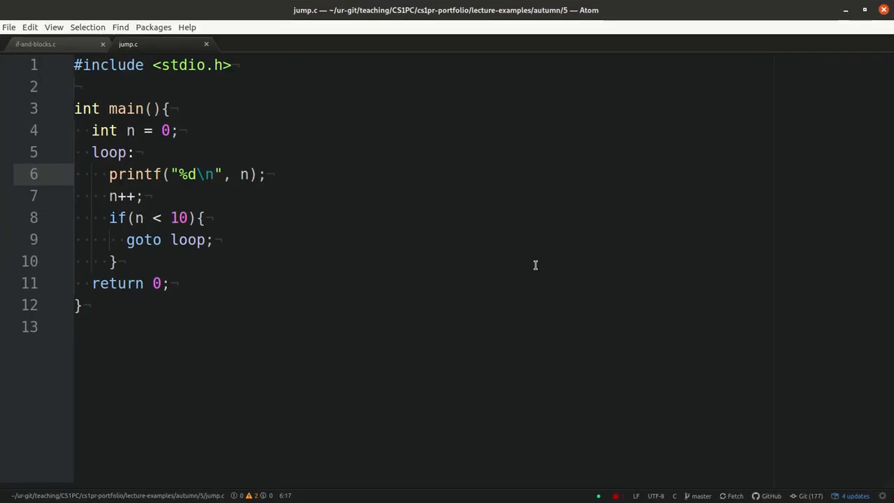
click(214, 173)
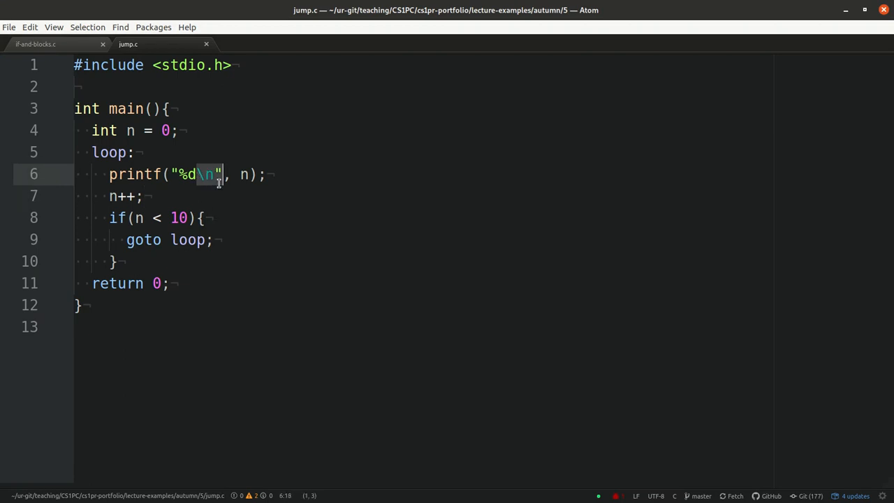
click(207, 173)
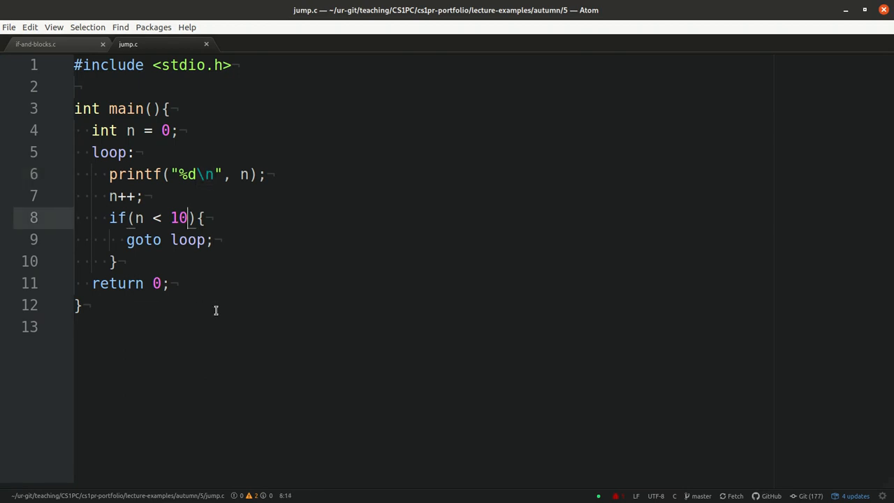
click(81, 305)
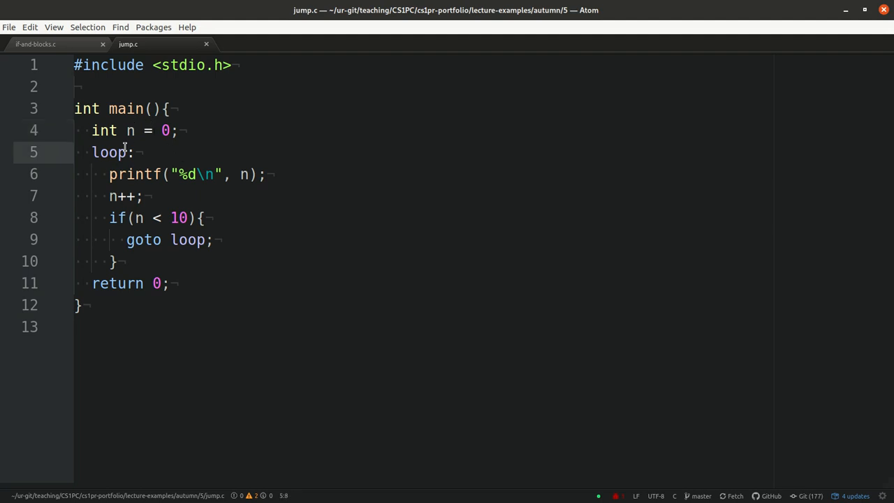
click(134, 151)
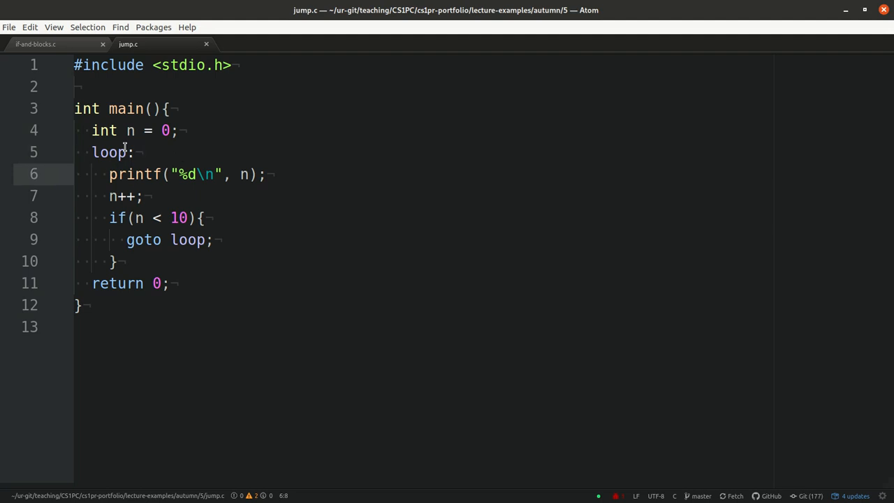
click(133, 218)
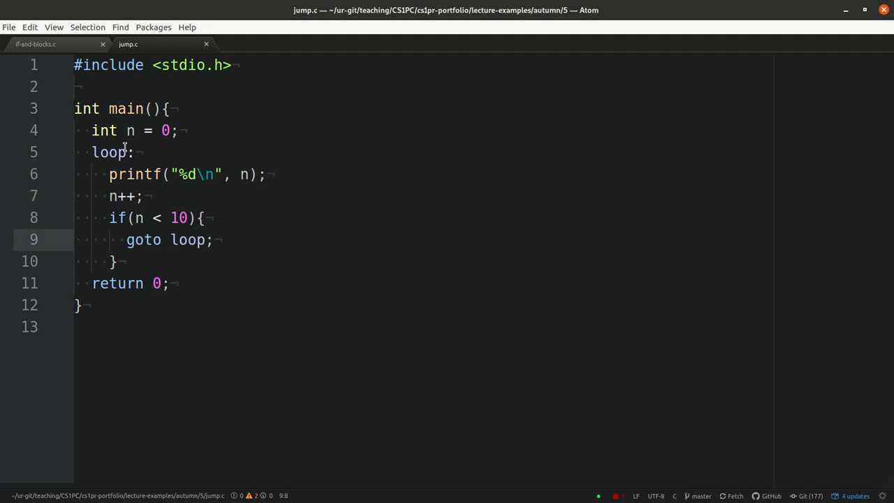
click(136, 174)
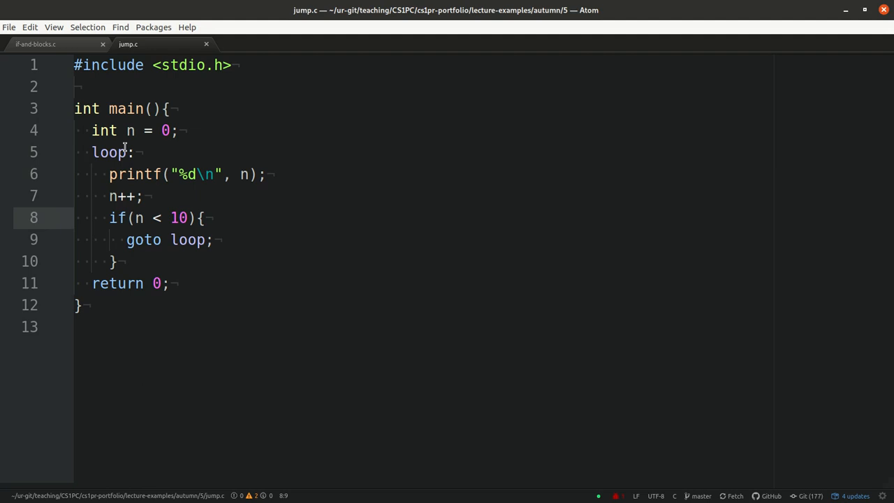
click(132, 151)
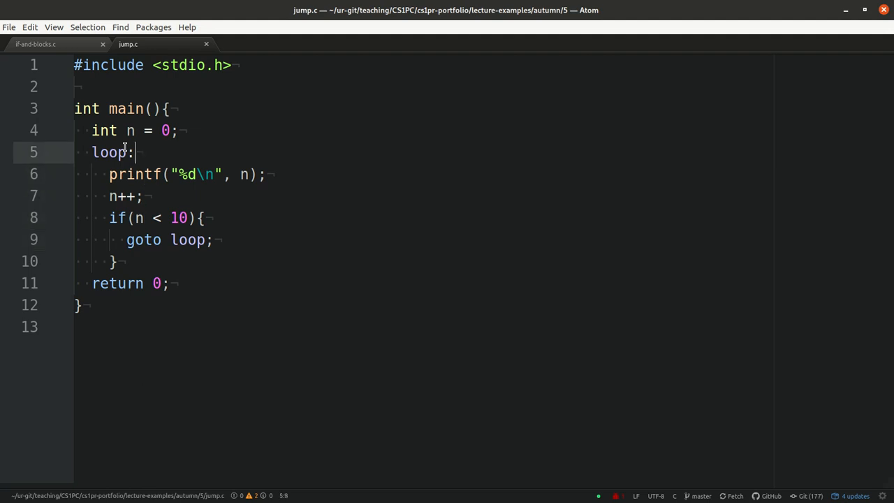
click(146, 218)
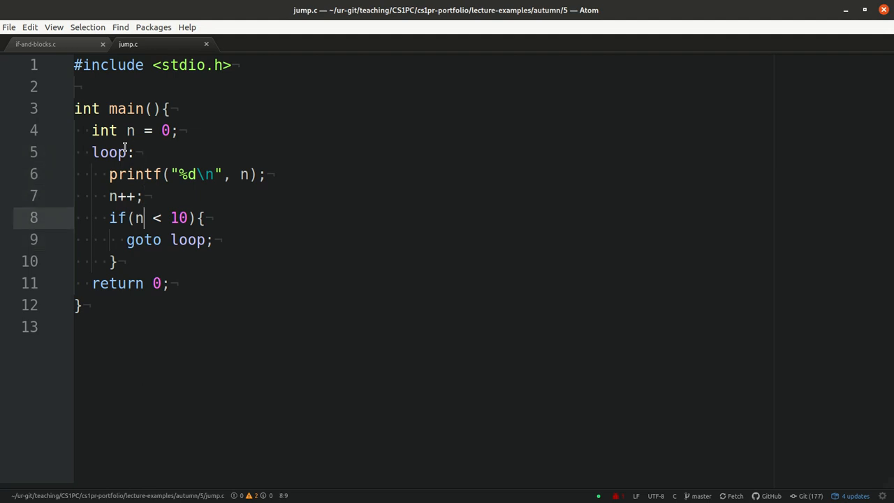
drag(134, 218, 187, 218)
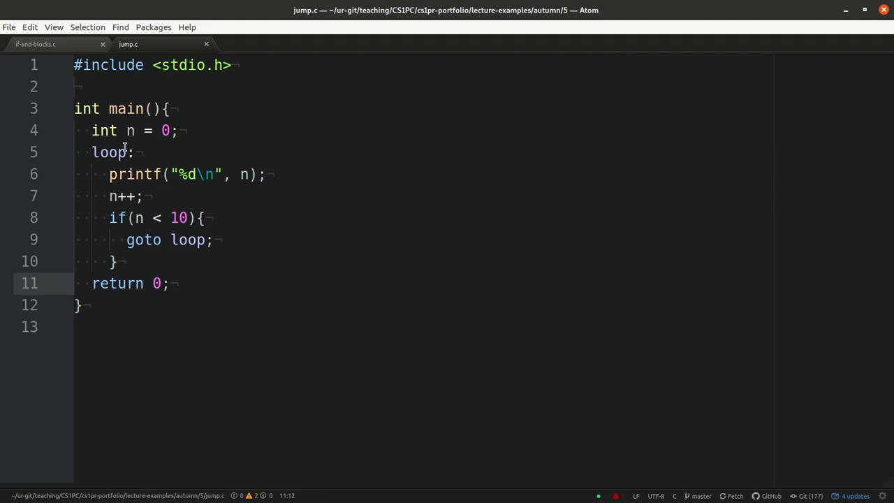
click(171, 282)
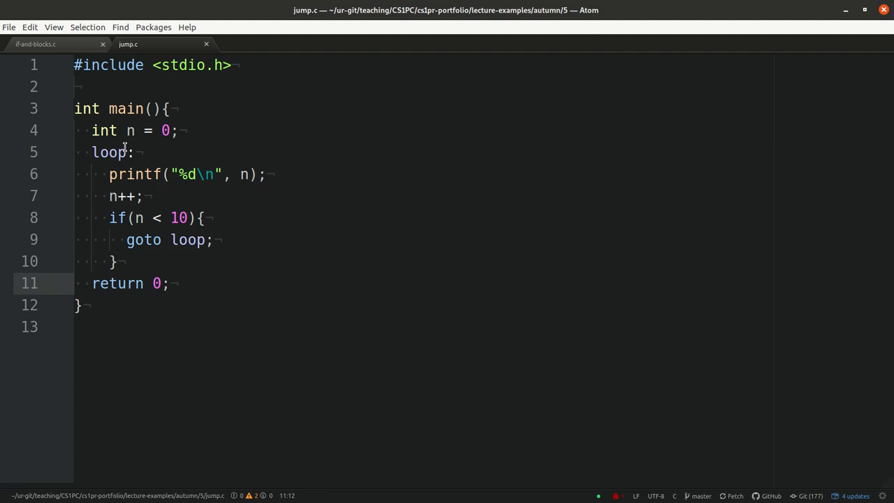
click(117, 262)
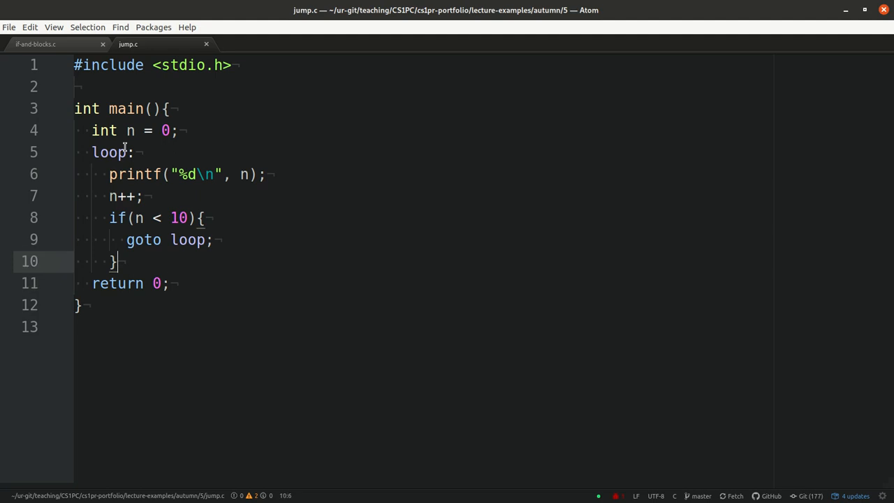
click(143, 195)
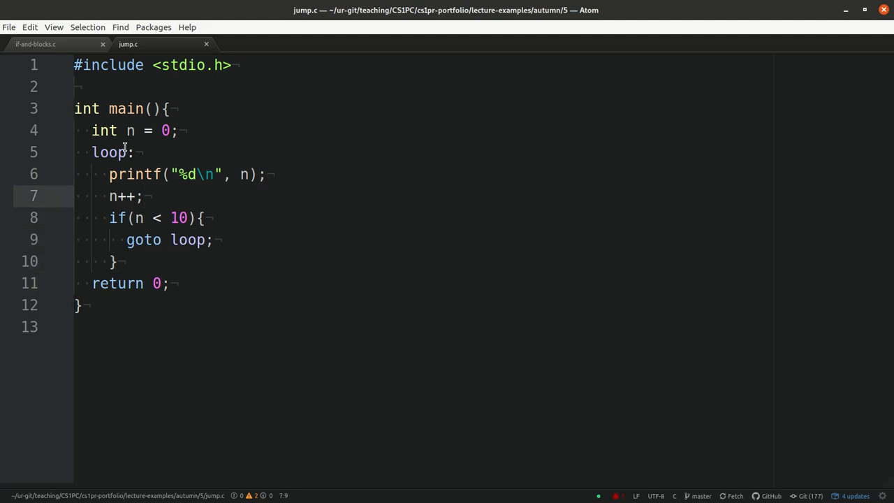
click(188, 218)
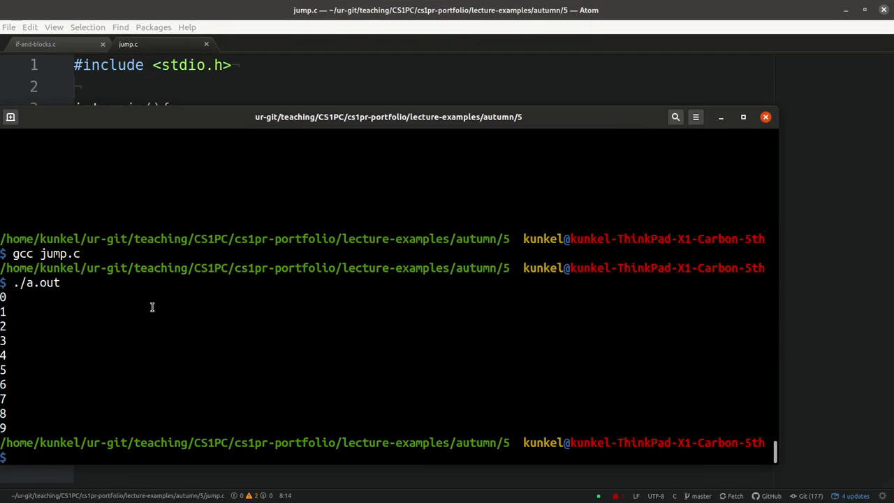
Compile jump.c with gcc in the terminal and run it, printing 0 through 9
text(gcc jump.c)
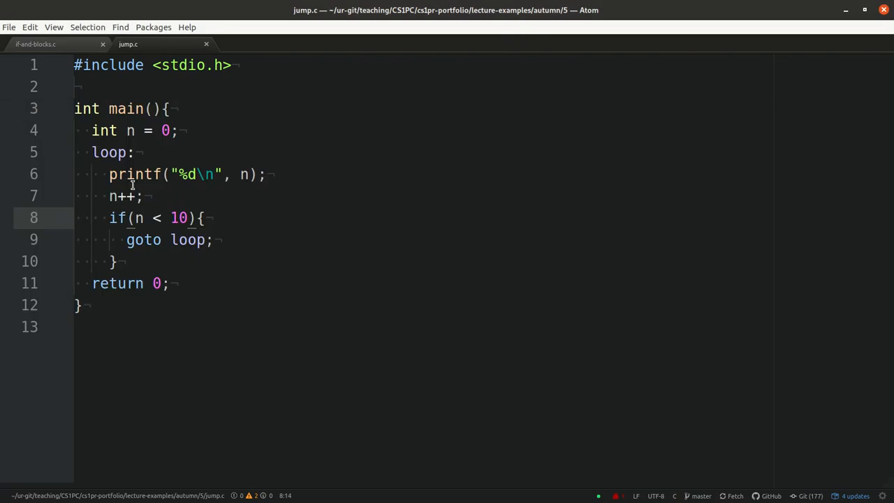
Change line 8's condition from n < 10 to n > -10, leaving n++ unchanged
click(135, 218)
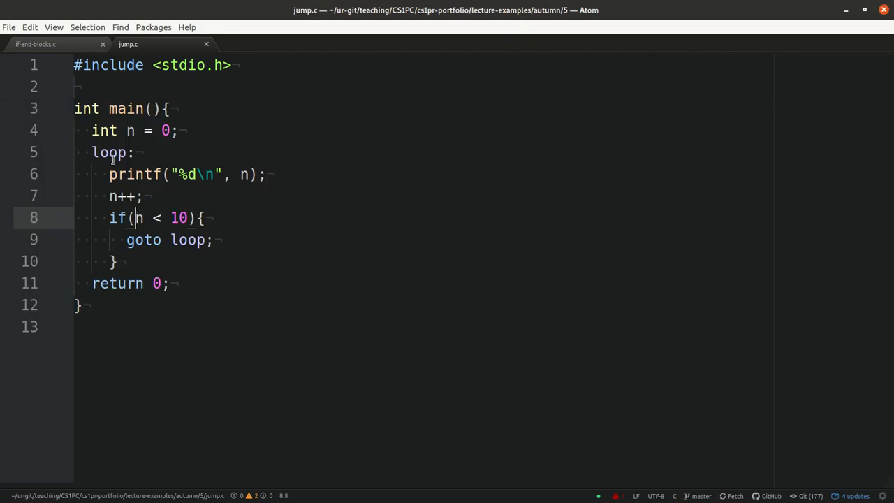
click(109, 196)
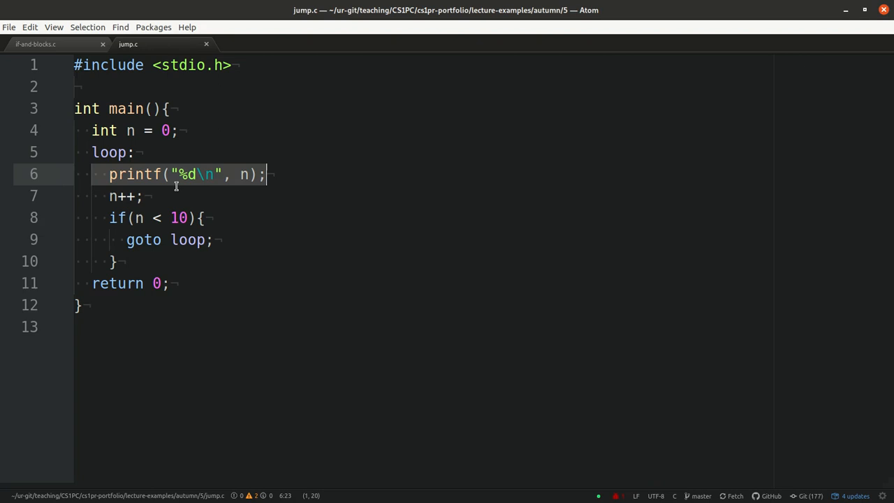
mouse_move(216, 207)
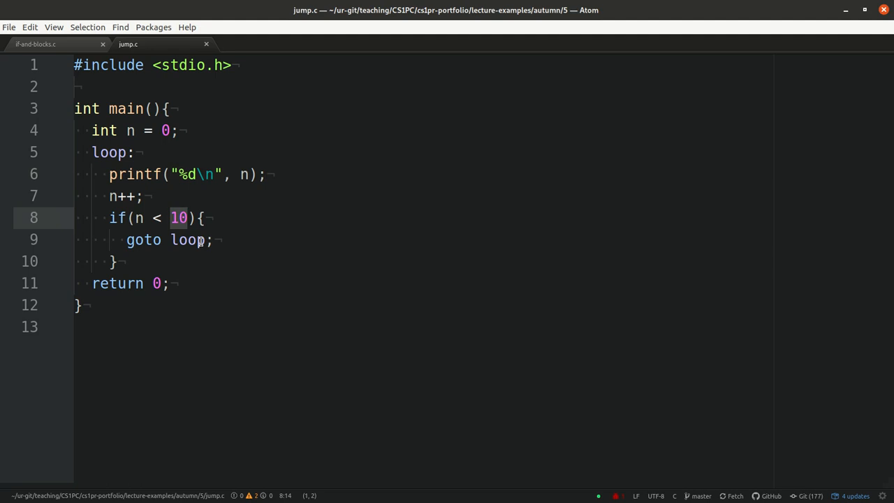
text(-)
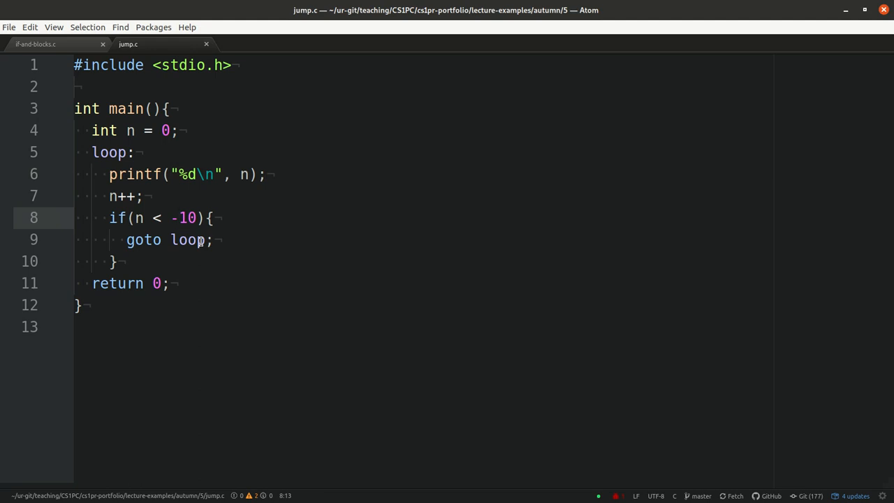
click(181, 218)
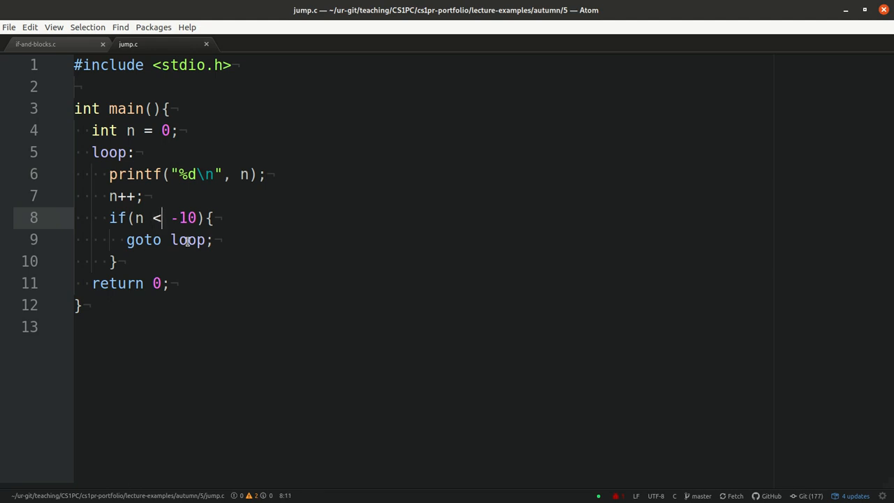
text(>)
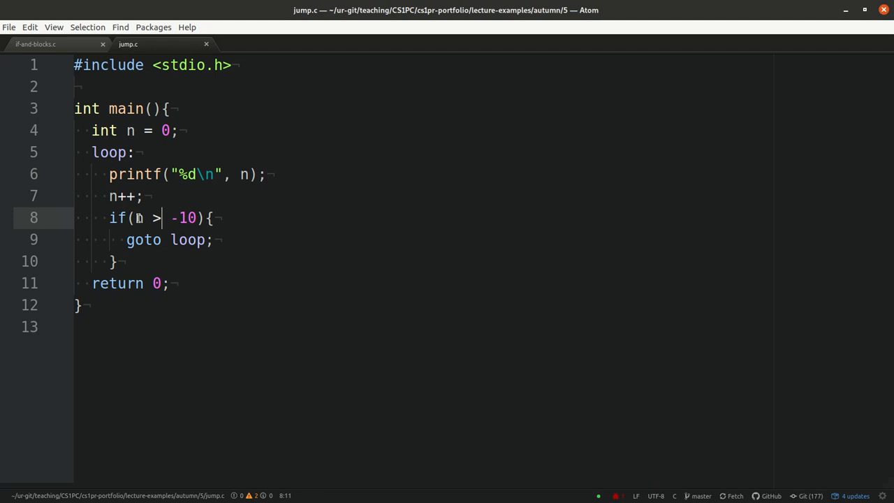
click(130, 195)
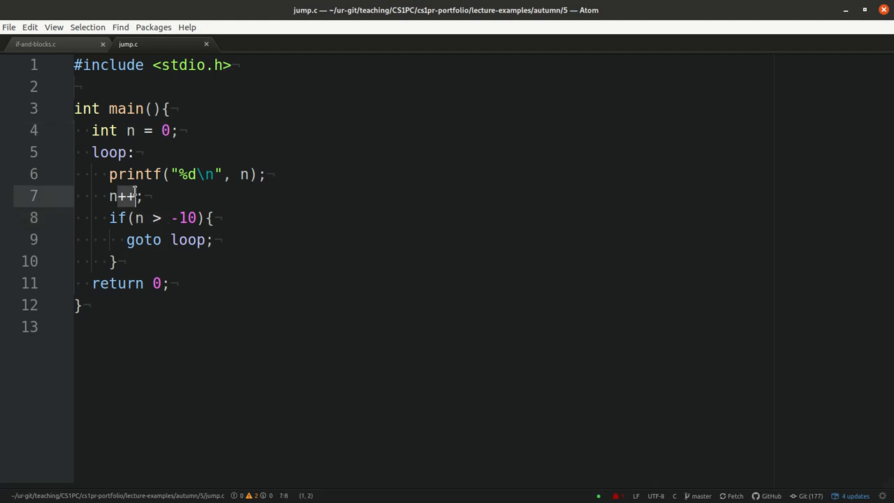